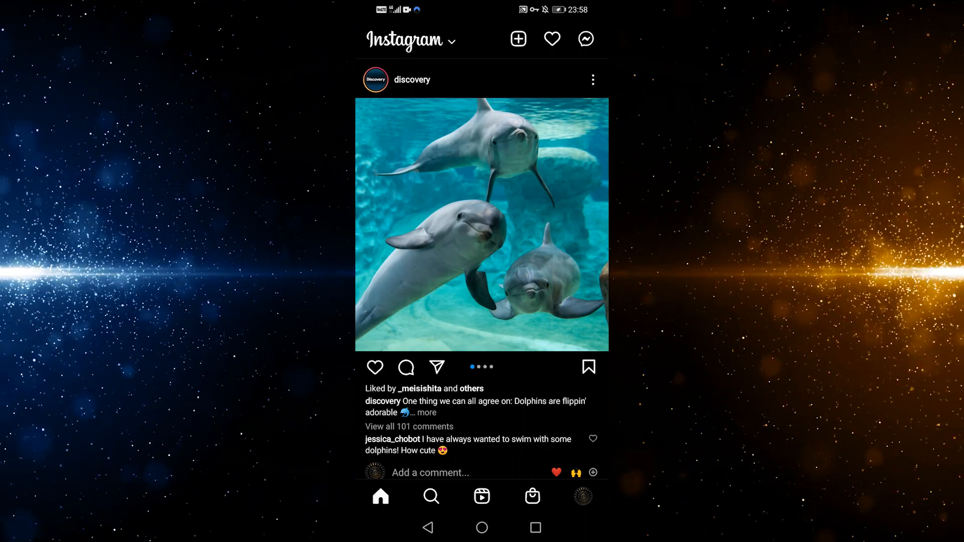
Preview the Aqua Glitter and GLITCH story camera effects, then return to the home screen
click(518, 39)
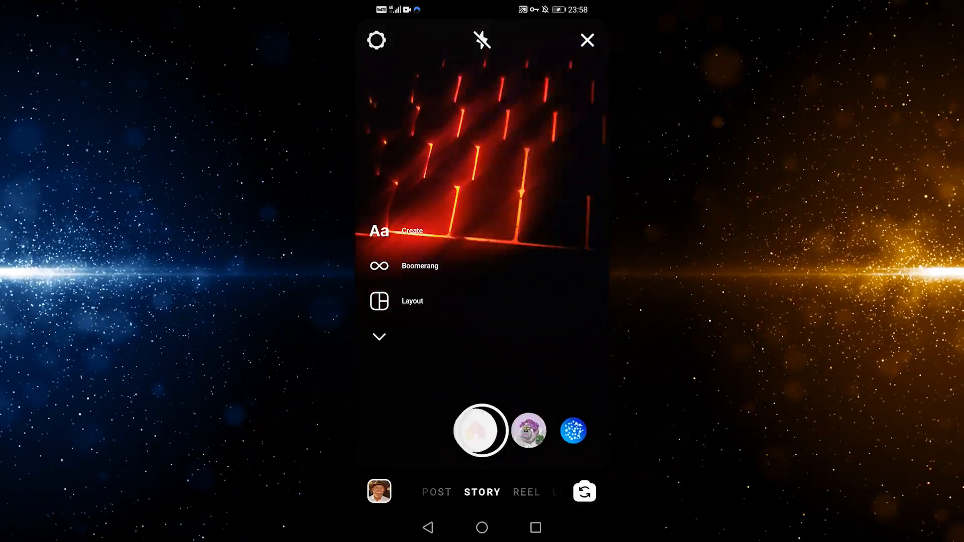
click(572, 431)
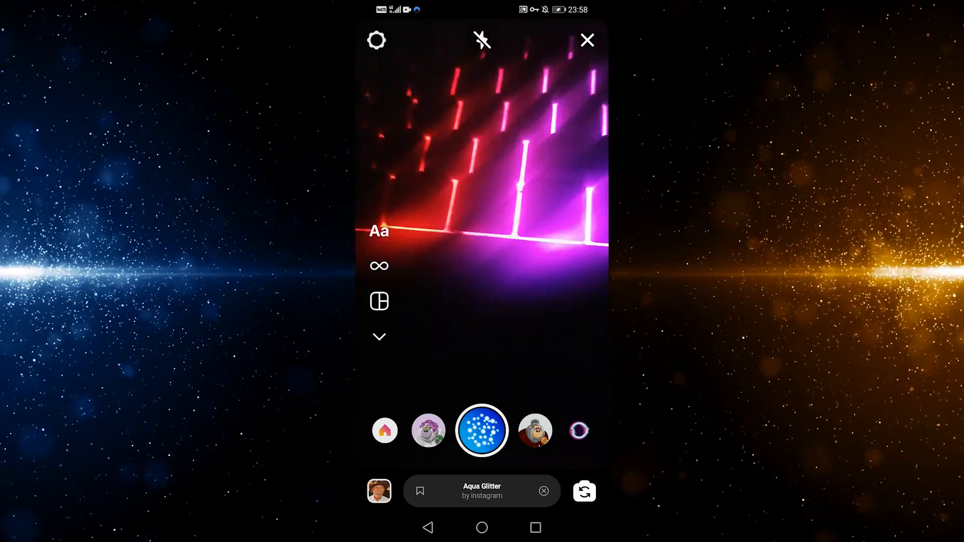
click(534, 430)
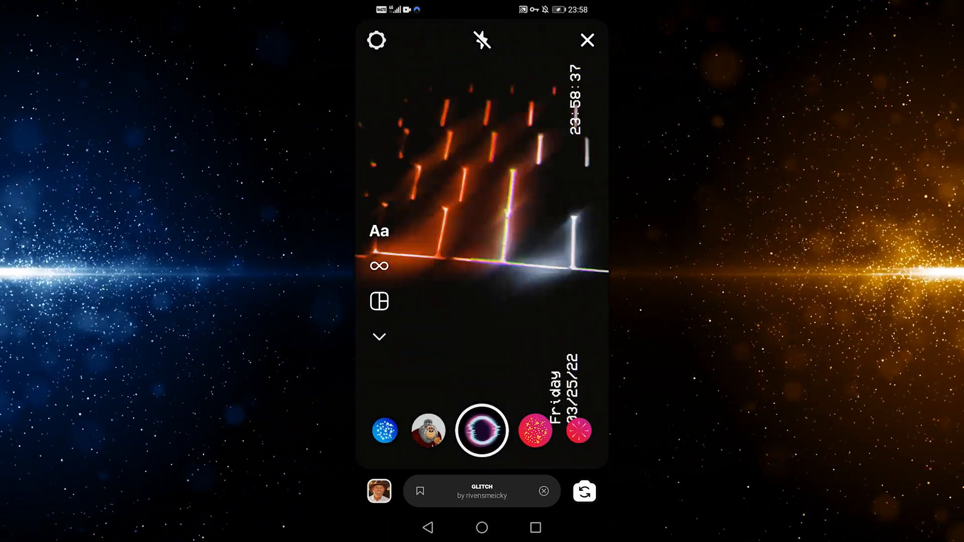
click(535, 431)
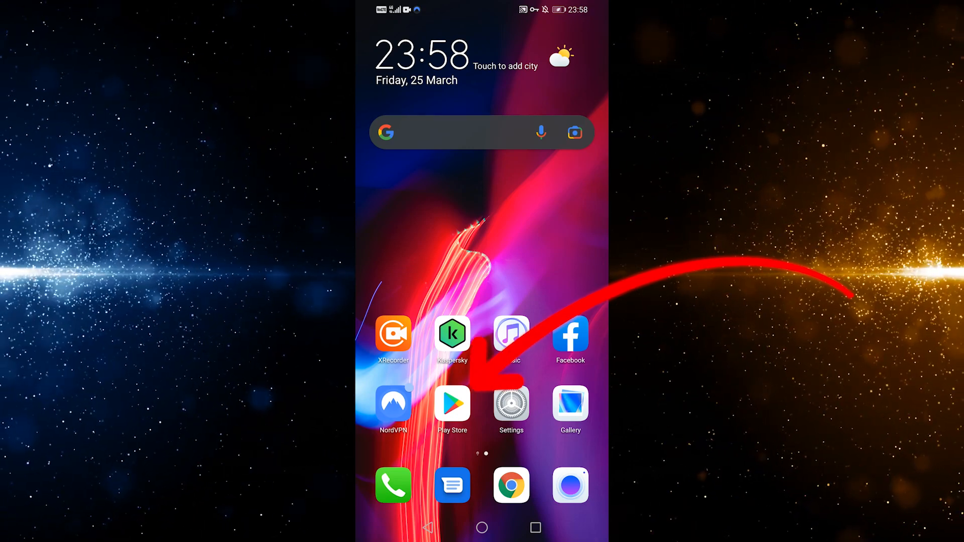
click(452, 405)
text(ins)
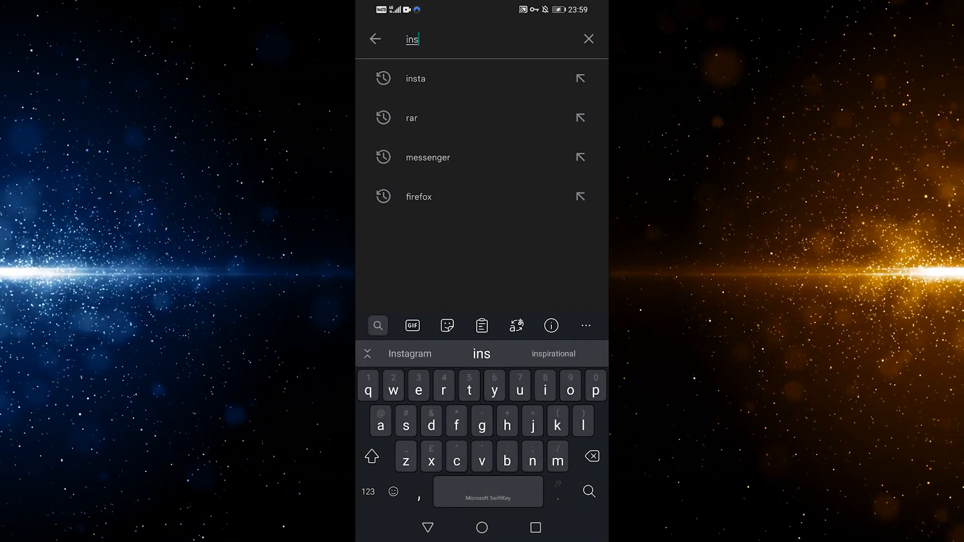
click(416, 78)
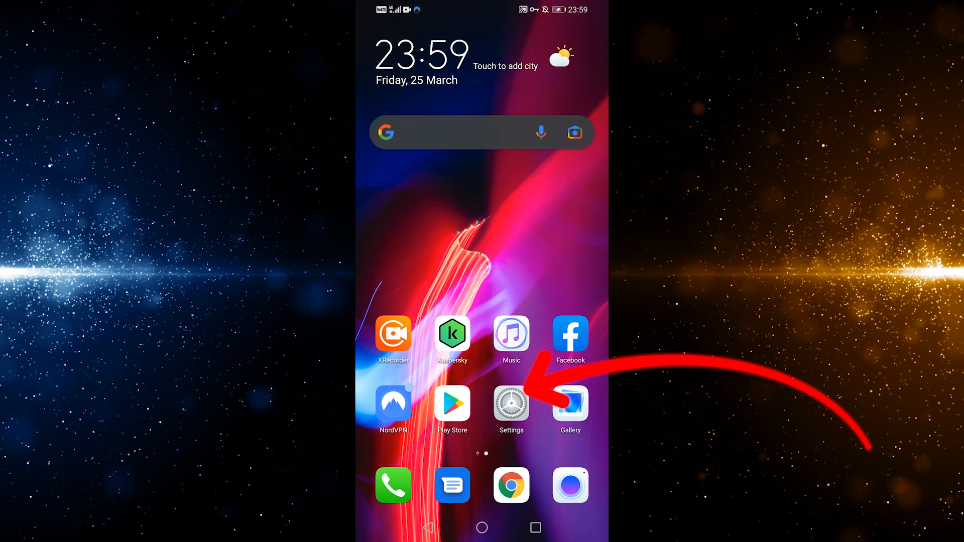
Search installed apps for 'insta' and open Instagram's storage details (401 MB data)
click(511, 404)
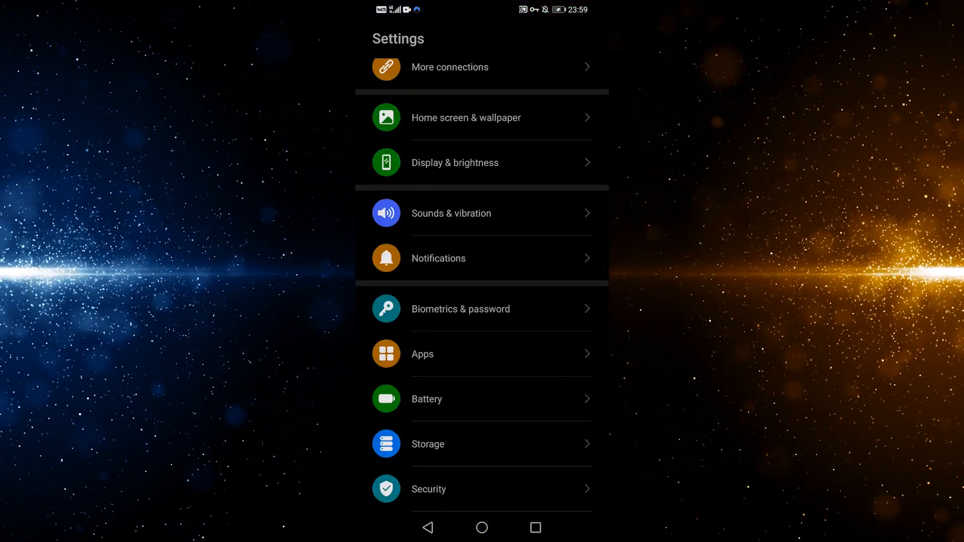
click(422, 354)
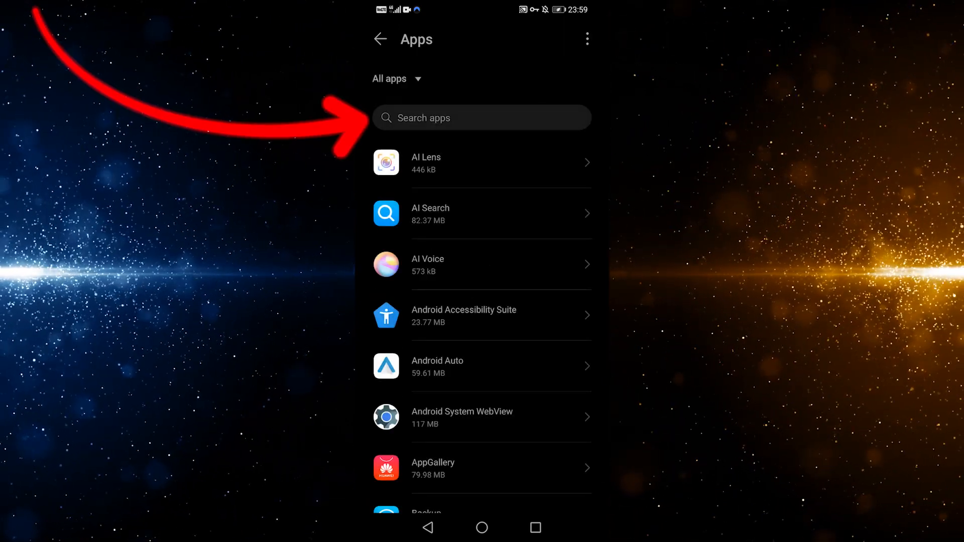
text(insta)
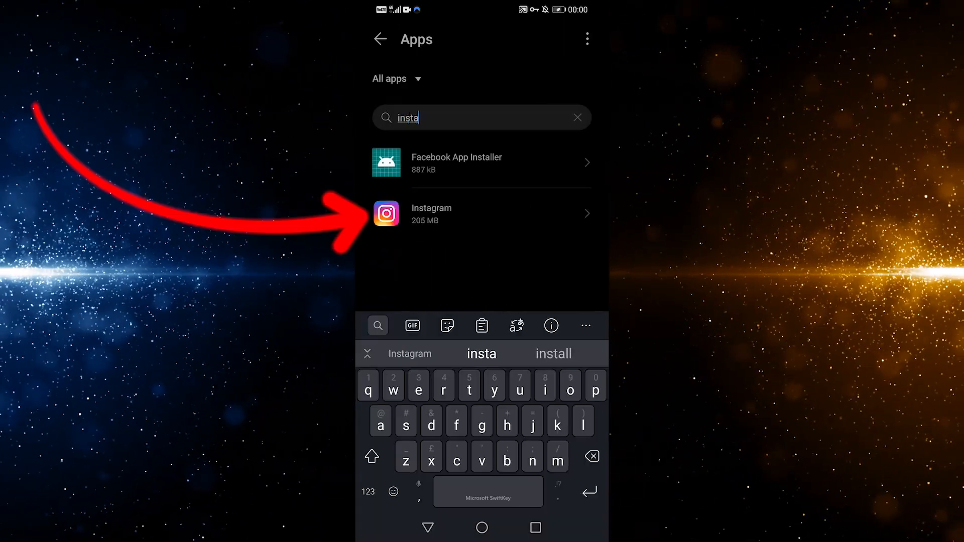
click(482, 213)
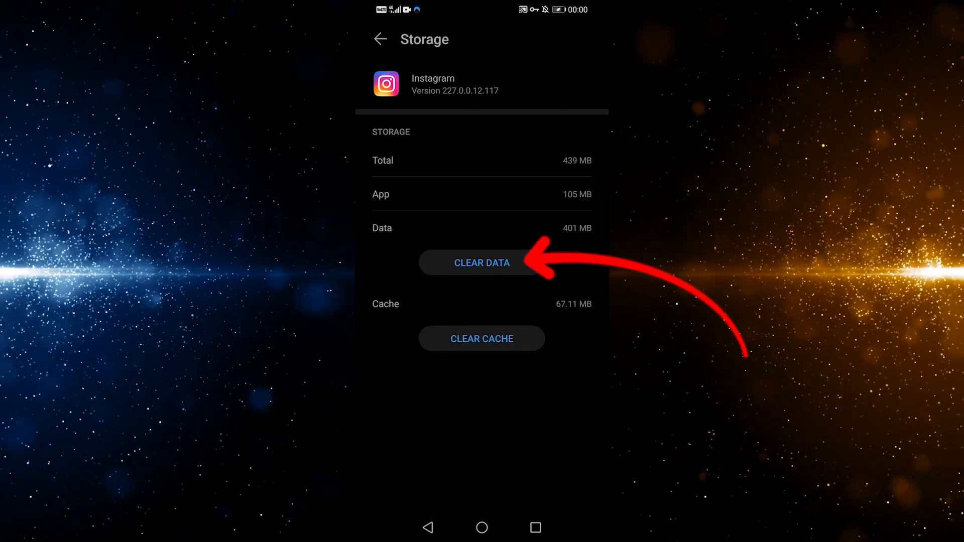
Choose CLEAR DATA on Instagram's Storage page to bring up the deletion confirmation
click(481, 263)
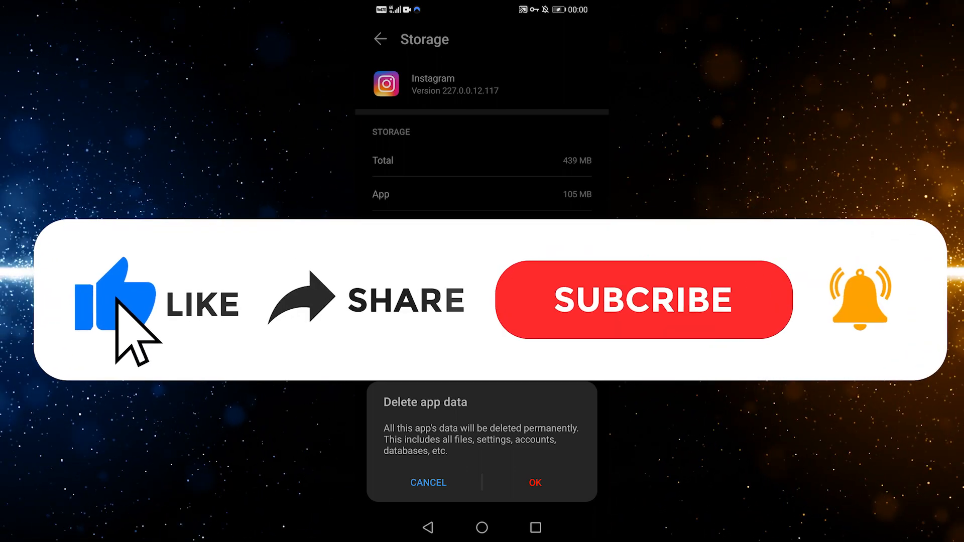
mouse_move(517, 332)
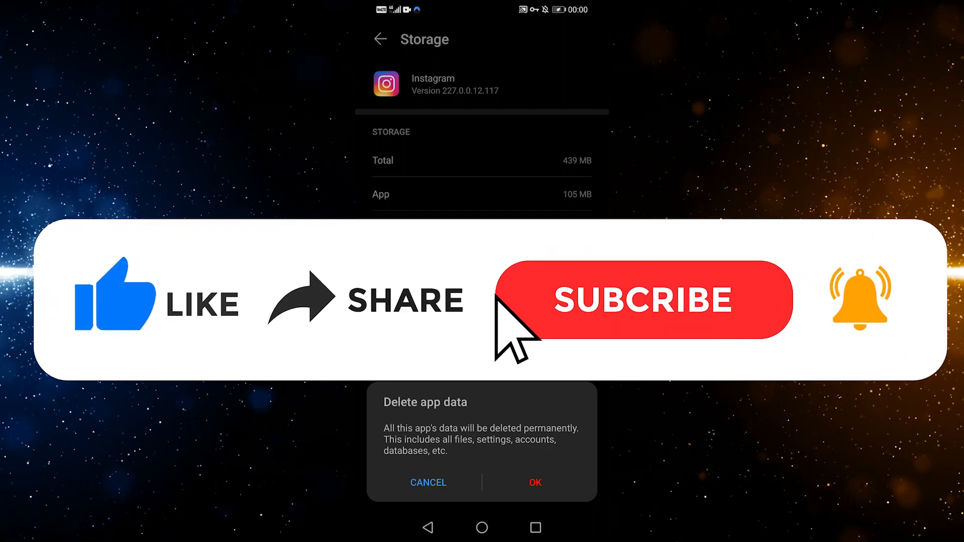